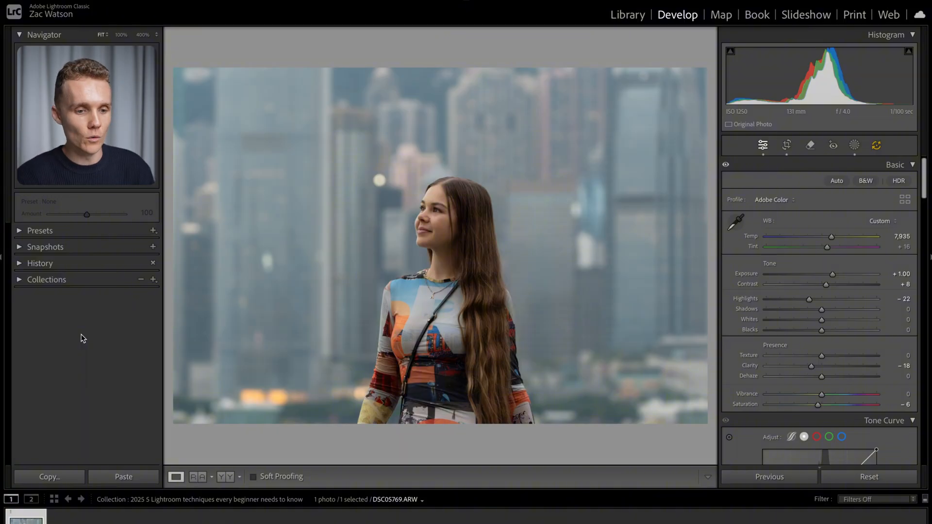
Step: Add an inverted radial gradient mask covering the background around the woman, with the overlay hidden
left_click(853, 145)
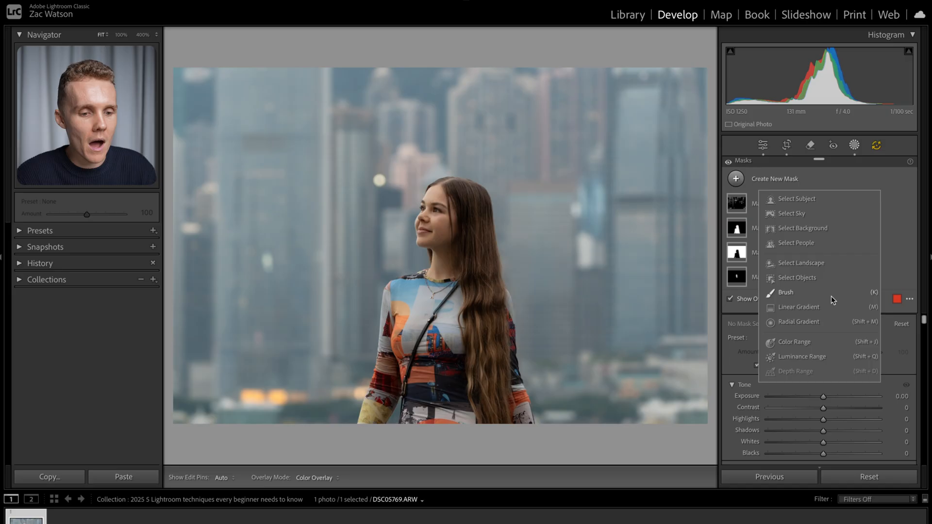
left_click(799, 322)
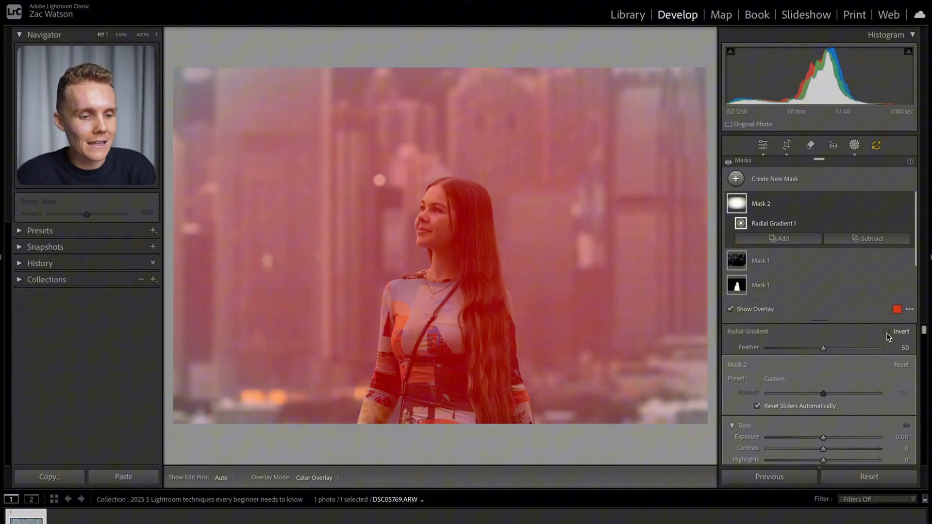
left_click(886, 331)
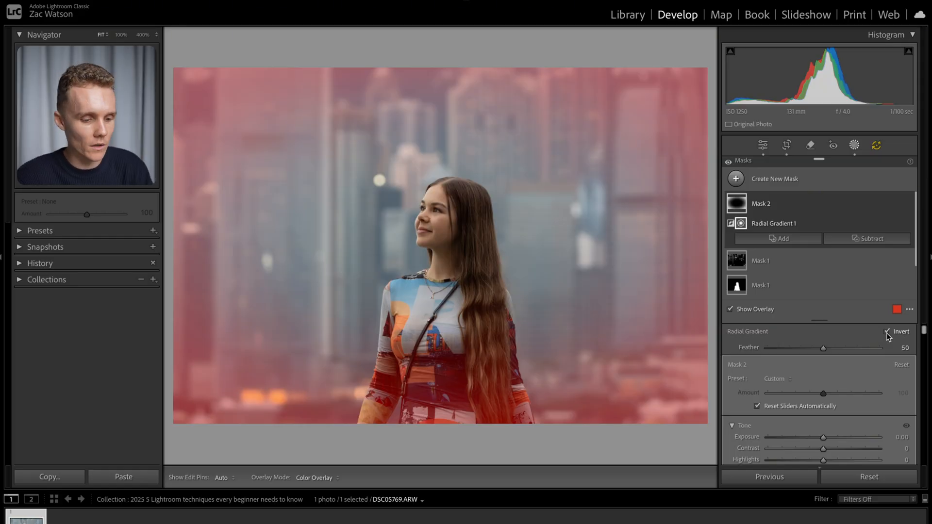
left_click(730, 309)
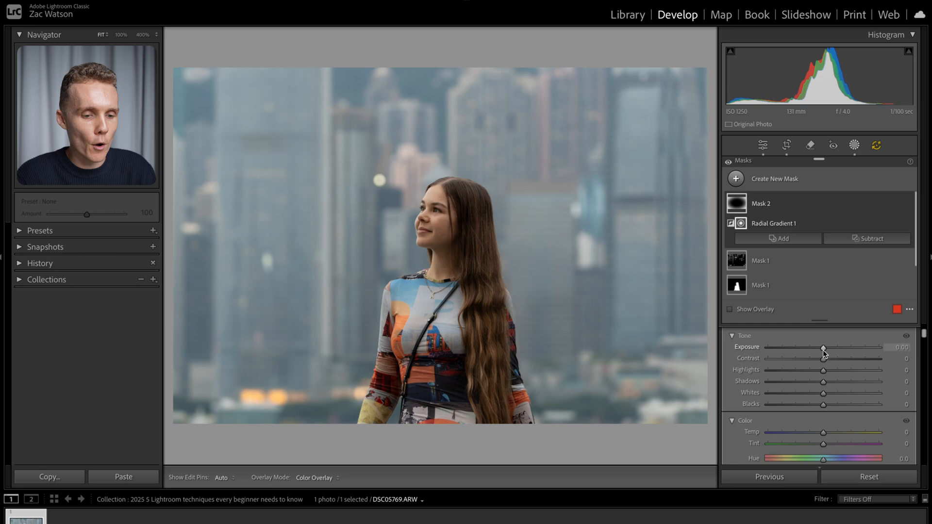
Step: Lower the mask's Exposure to about -0.97 to darken the photo's edges
left_click_drag(825, 348, 814, 348)
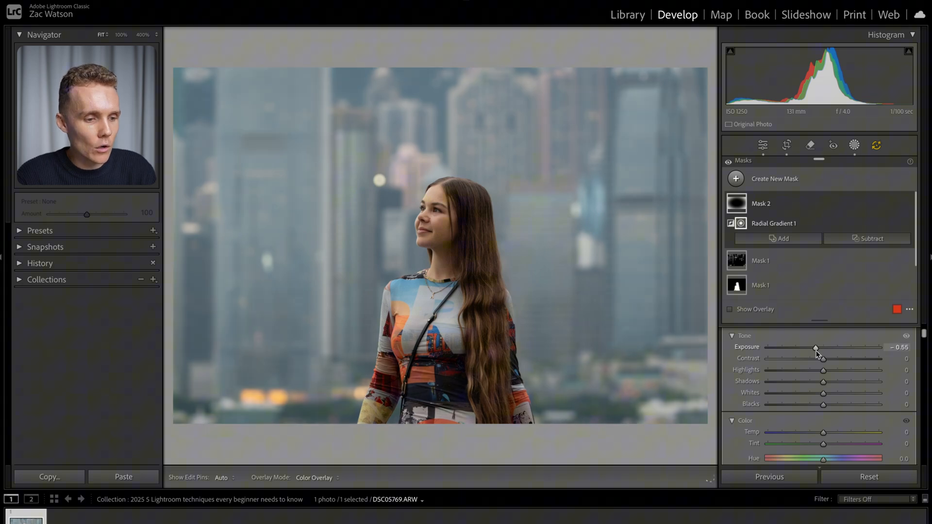
left_click_drag(816, 348, 810, 348)
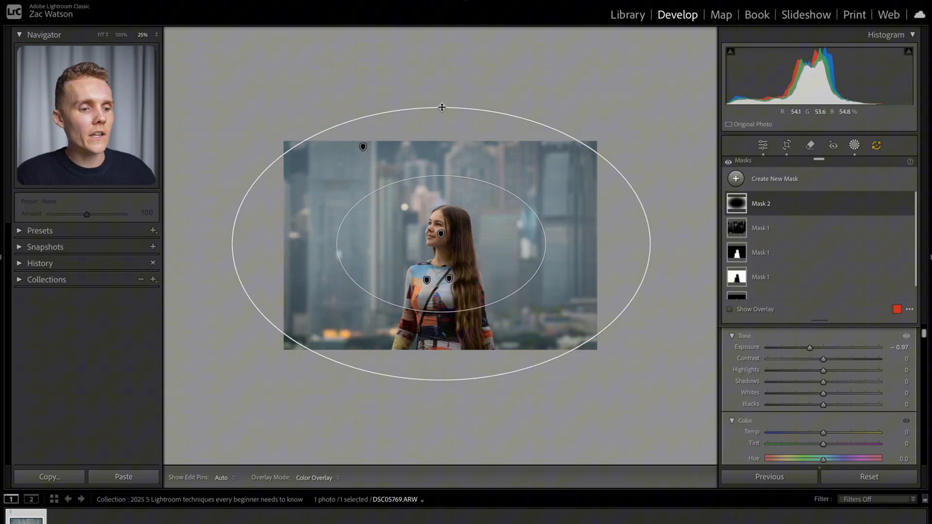
Step: Enlarge the radial mask into a wide circle past the photo borders and finish mask editing
left_click_drag(442, 107, 446, 52)
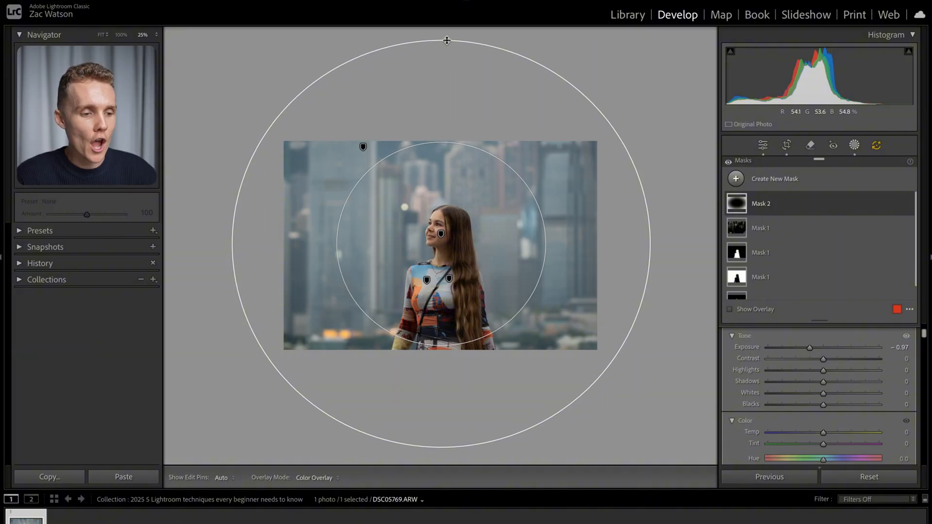
right_click(762, 203)
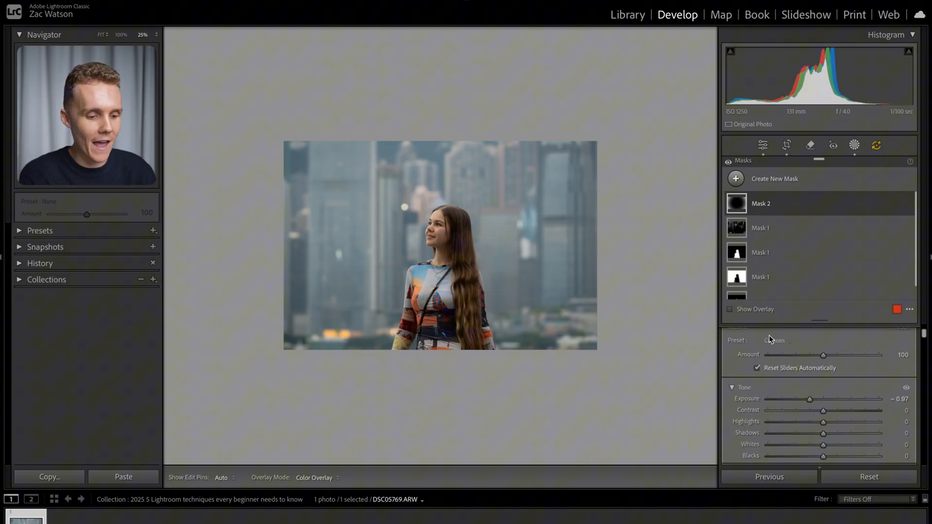
left_click(730, 309)
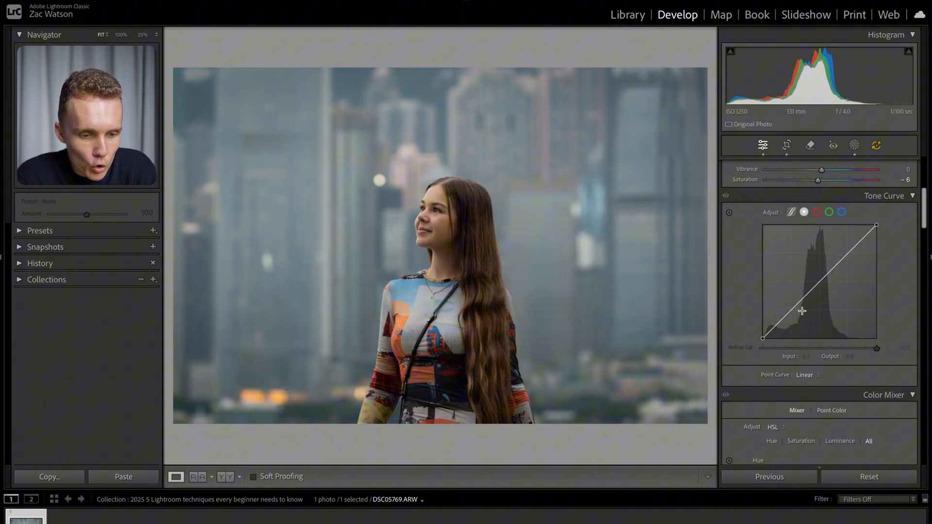
Step: Add shadows, midtone and highlights points on the point curve, forming a gentle S-curve
left_click_drag(803, 311, 791, 305)
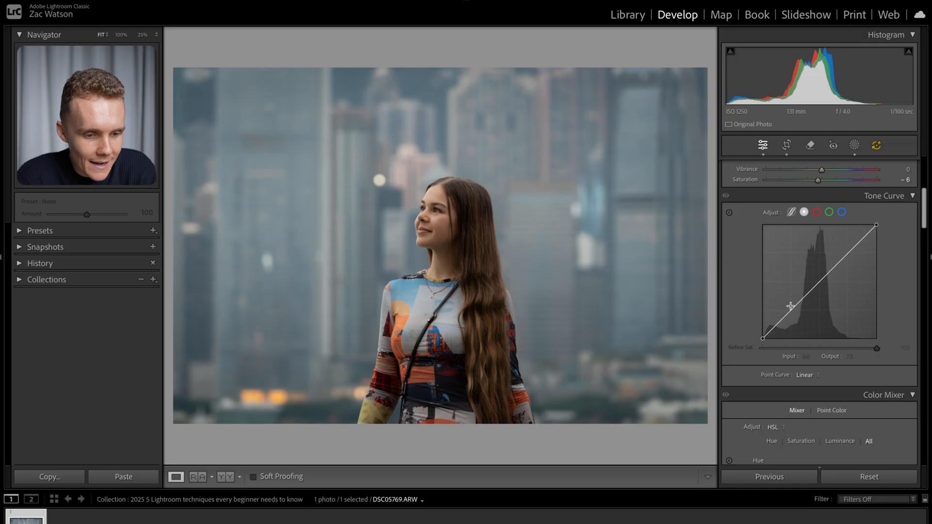
left_click_drag(790, 306, 819, 288)
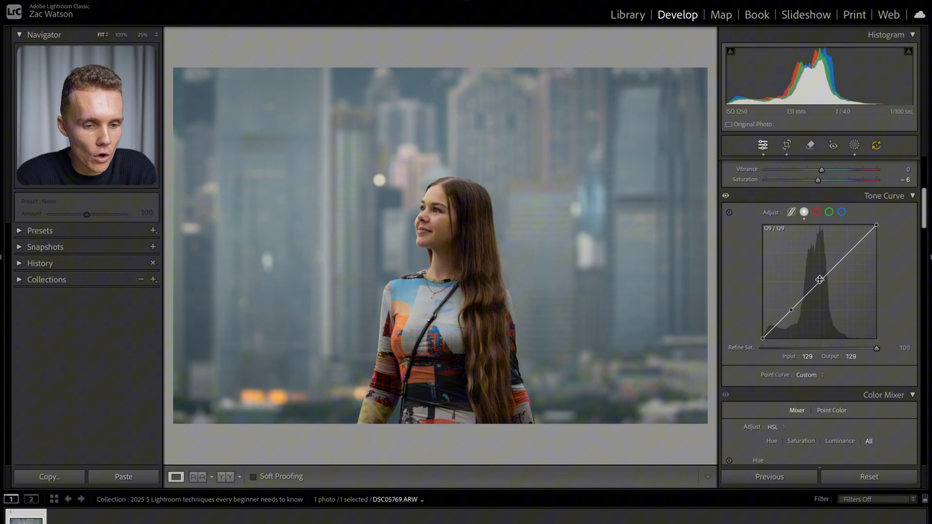
left_click_drag(821, 280, 846, 255)
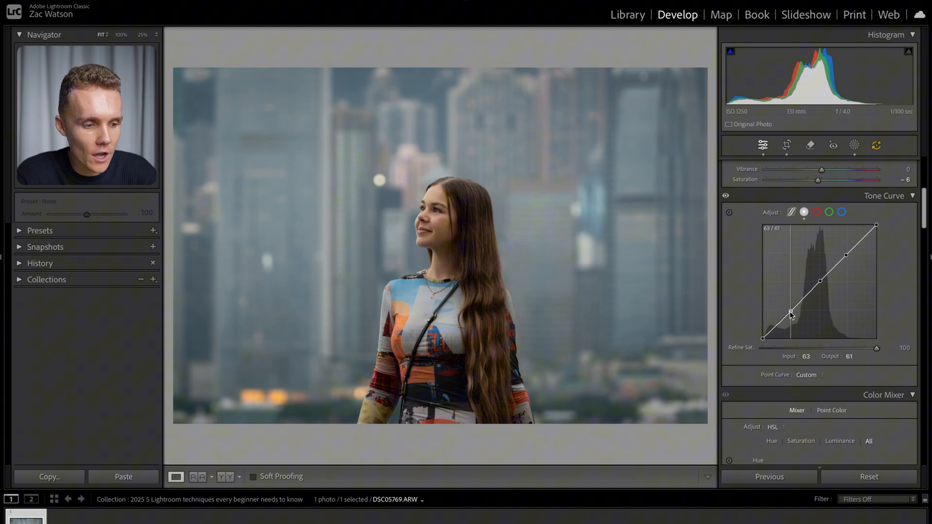
left_click_drag(791, 315, 790, 312)
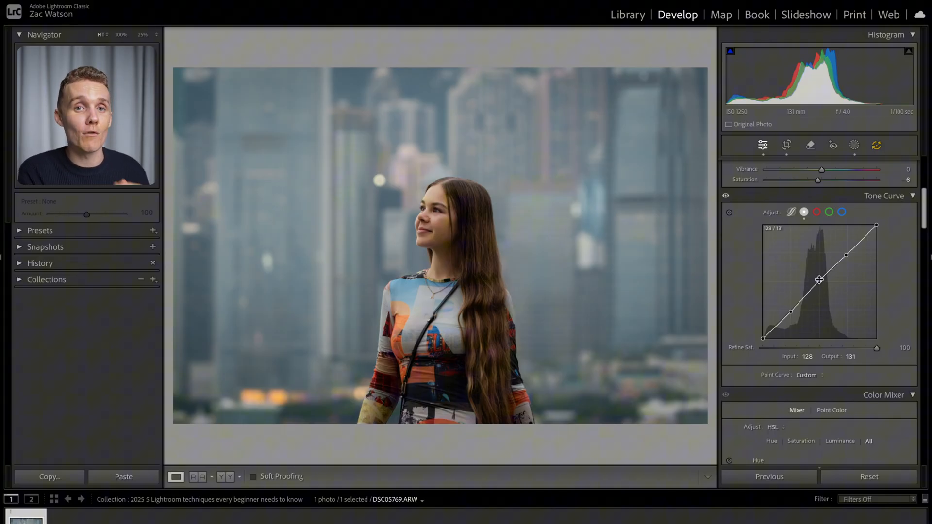
Step: Push the highlights point up to brighten the highlights
left_click_drag(820, 280, 847, 249)
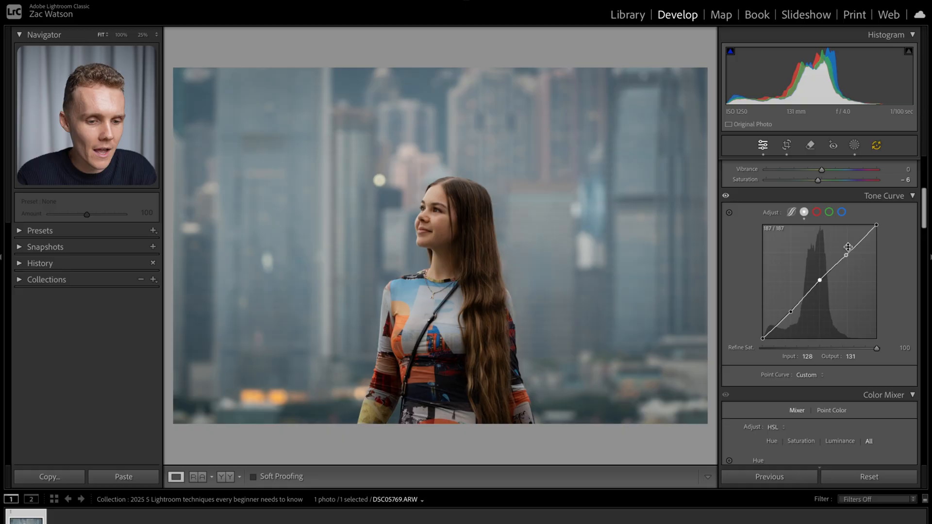
left_click_drag(848, 247, 849, 258)
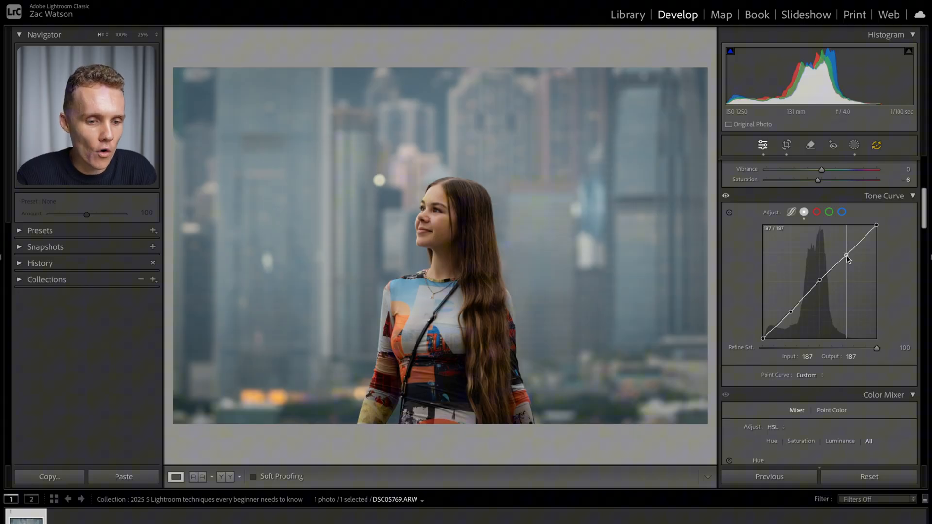
left_click_drag(849, 258, 849, 249)
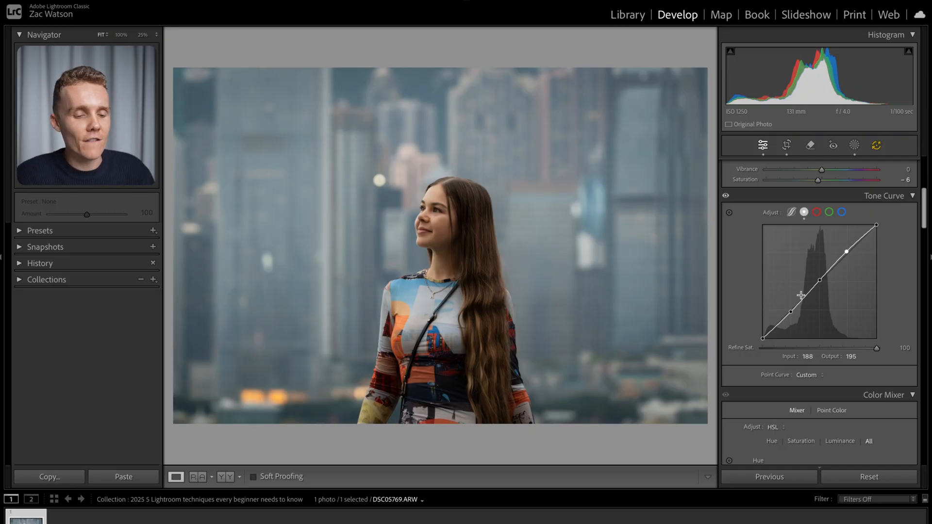
Step: Pull the shadows point down to deepen the shadows for a stronger S-curve
left_click_drag(805, 310, 792, 316)
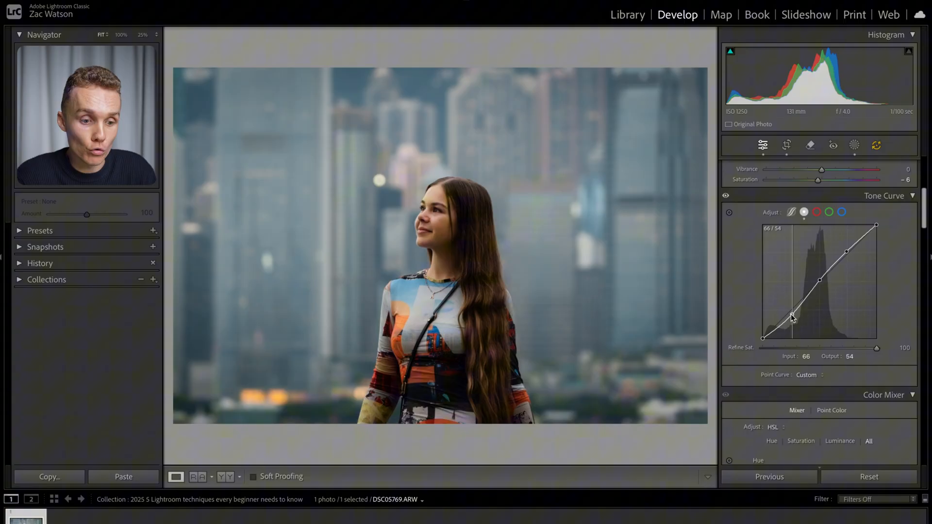
left_click_drag(790, 314, 847, 250)
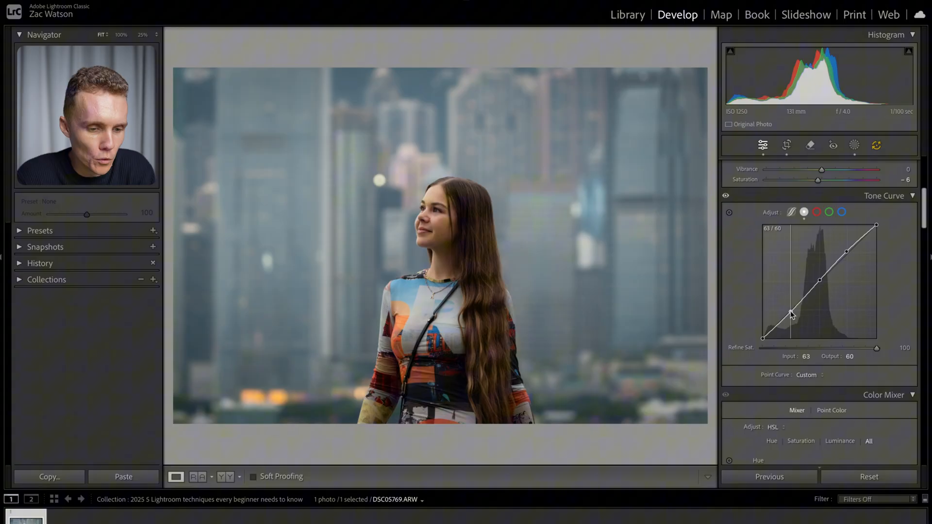
left_click_drag(790, 314, 790, 312)
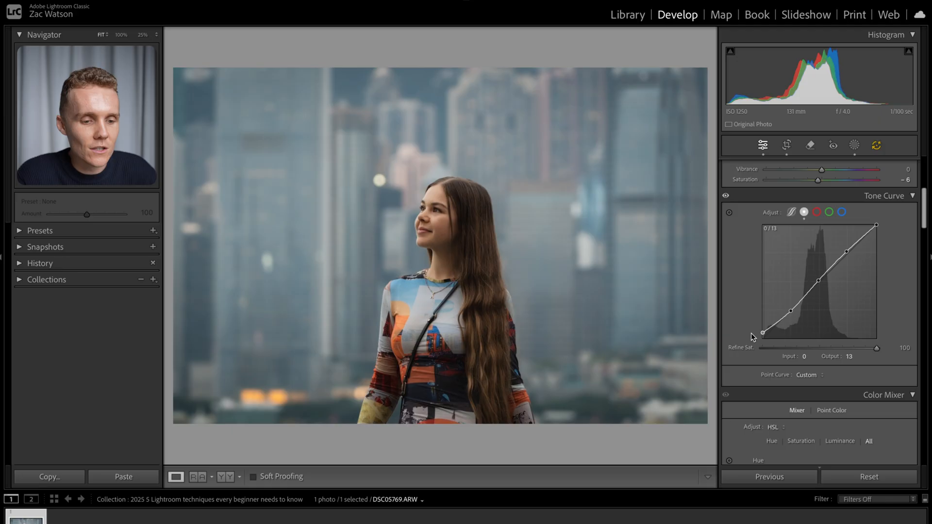
Step: Lift the tone curve's black point slightly for a faded matte look
left_click_drag(762, 333, 761, 334)
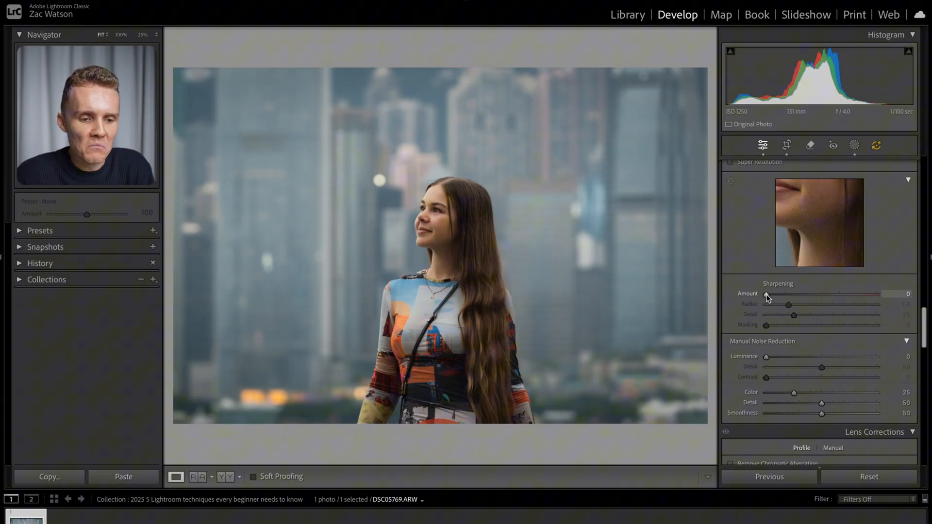
Step: Raise Sharpening Amount to 89, try masking at 24 and 58, then leave masking at 0
left_click_drag(766, 293, 832, 293)
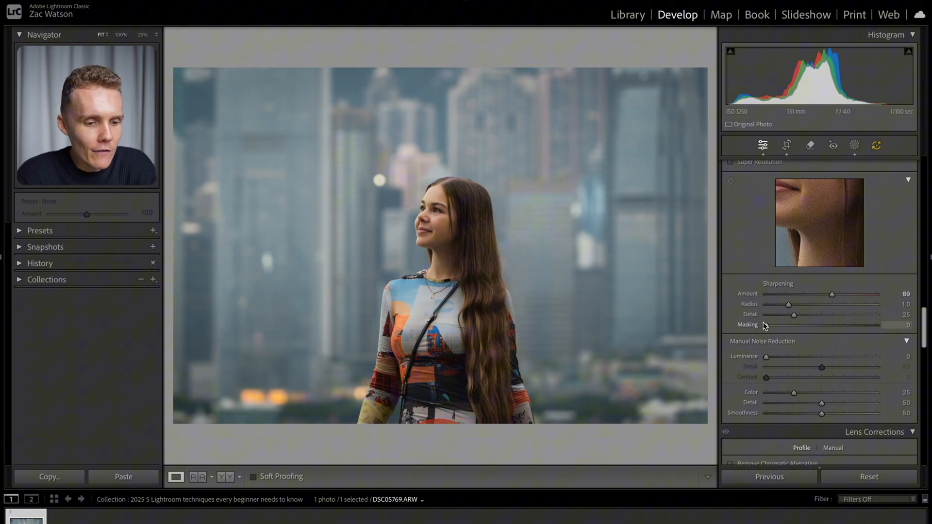
left_click_drag(790, 325, 877, 324)
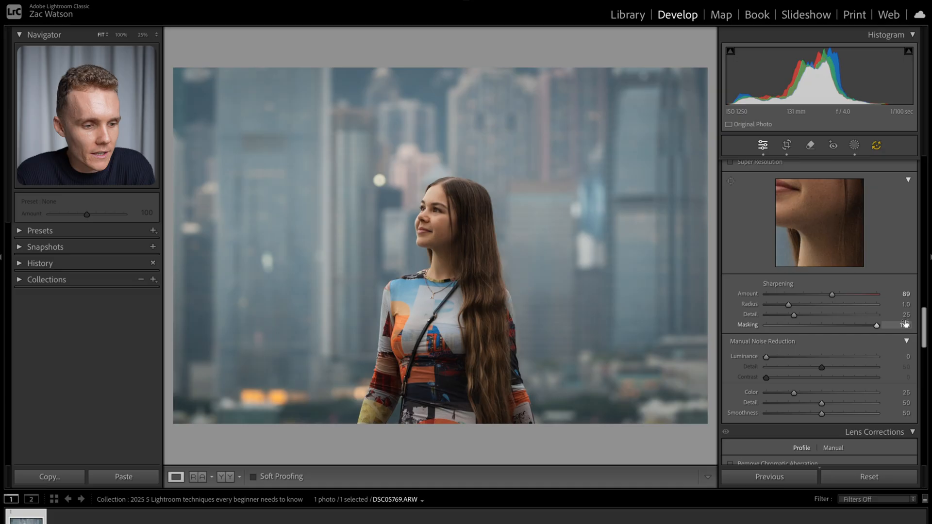
left_click_drag(875, 325, 766, 325)
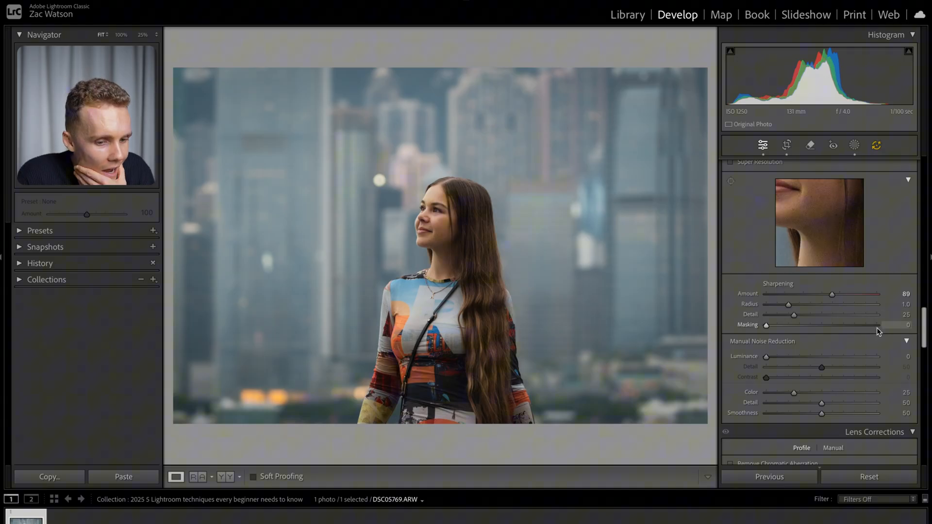
left_click_drag(766, 325, 791, 326)
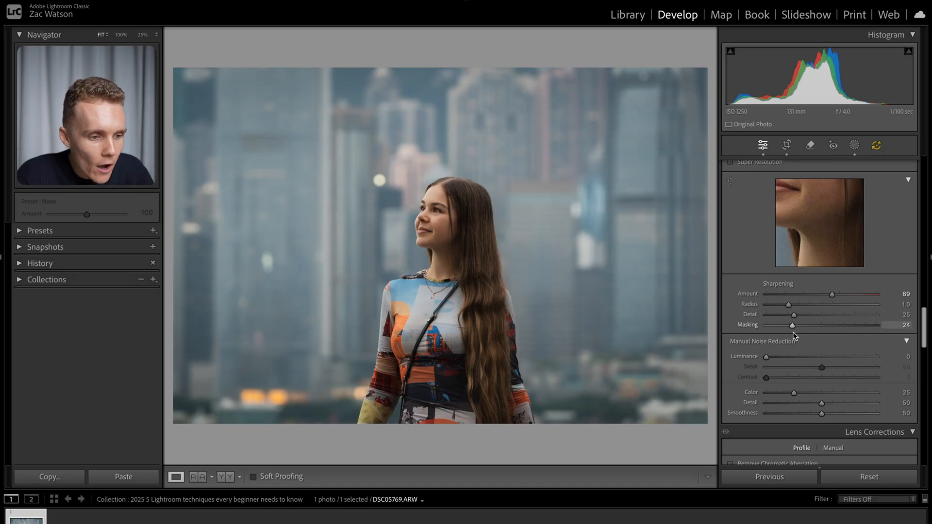
left_click_drag(791, 326, 831, 326)
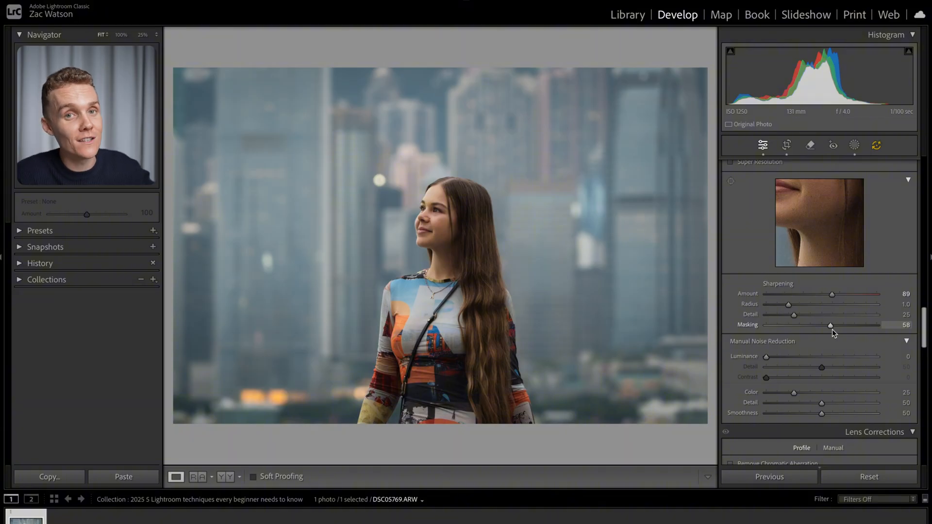
left_click_drag(831, 325, 766, 325)
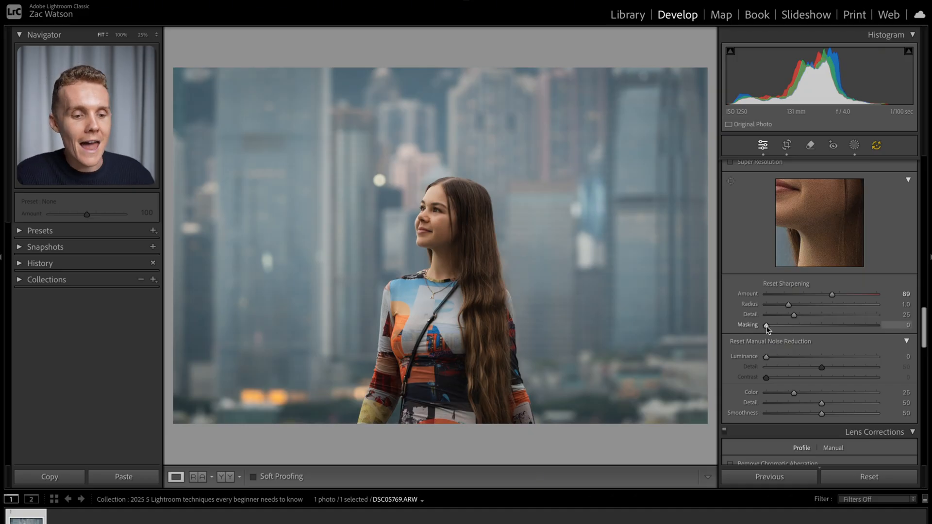
left_click_drag(766, 326, 773, 326)
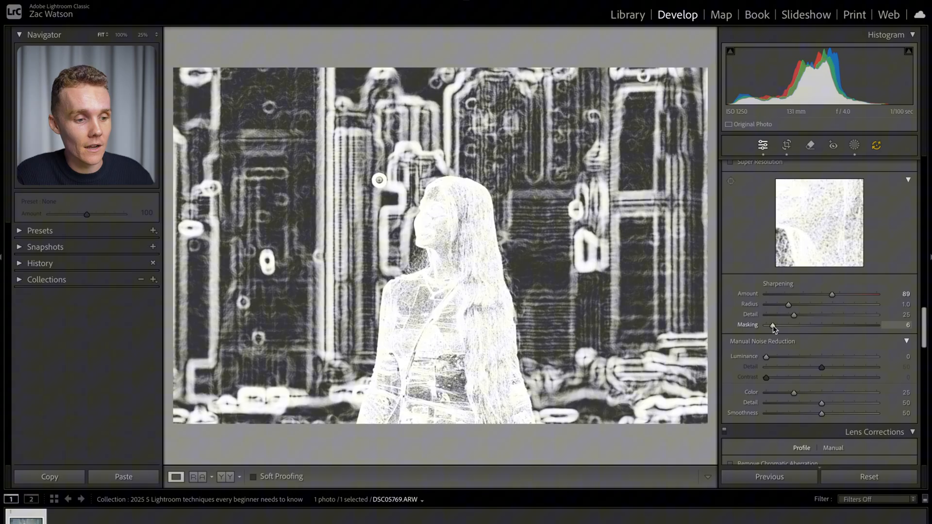
left_click_drag(773, 325, 776, 325)
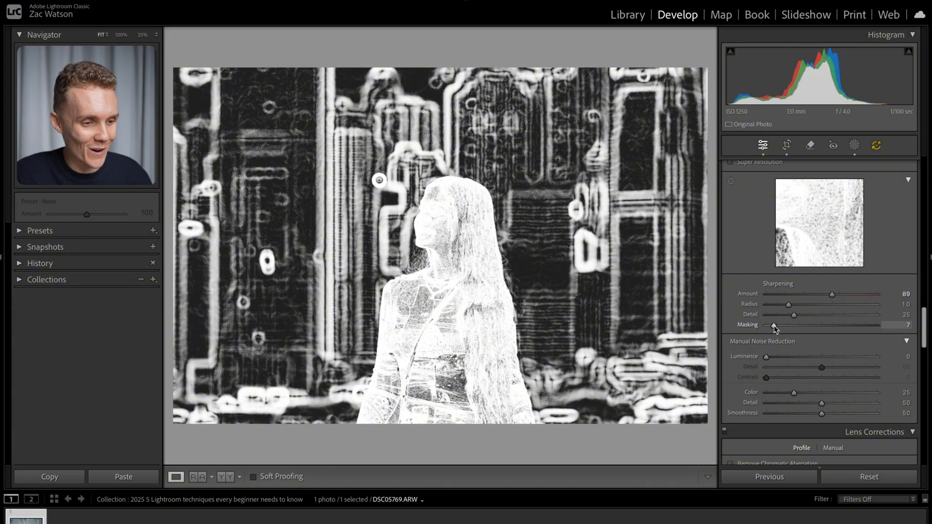
left_click_drag(773, 325, 765, 325)
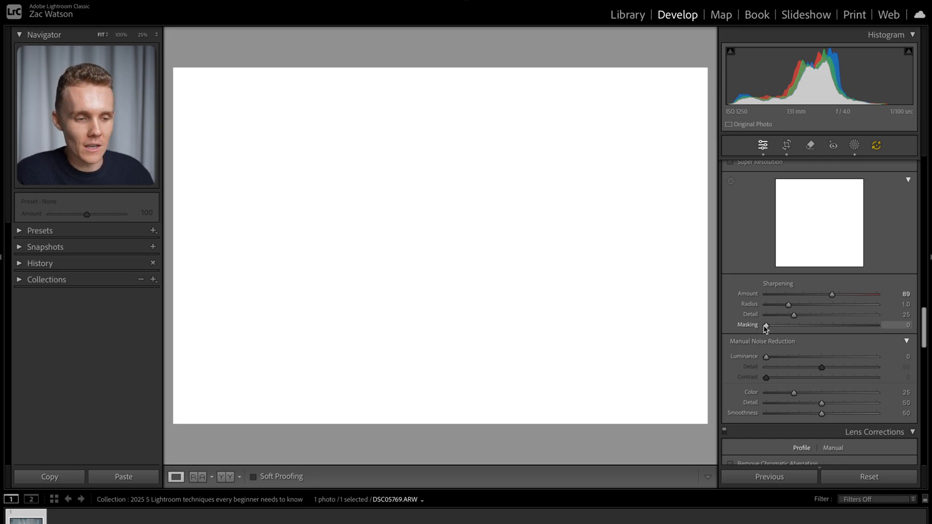
left_click_drag(766, 325, 769, 326)
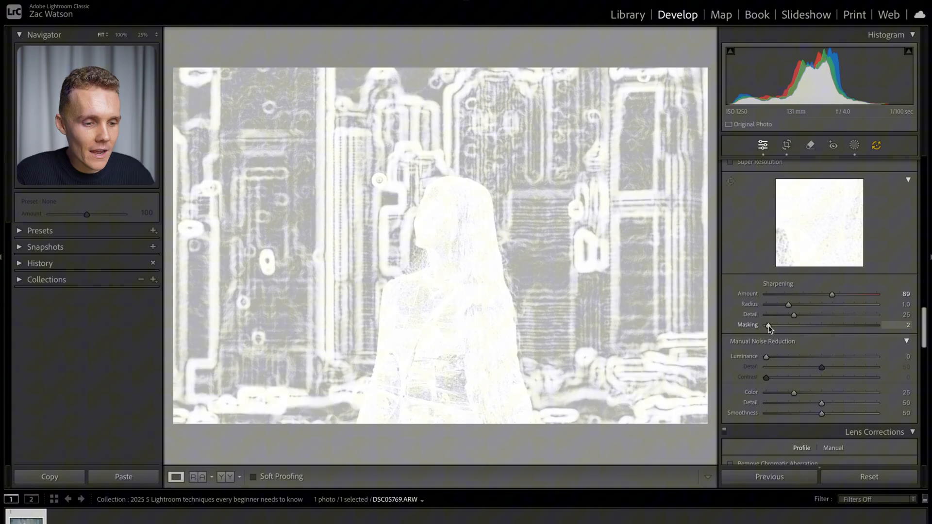
left_click_drag(769, 326, 776, 325)
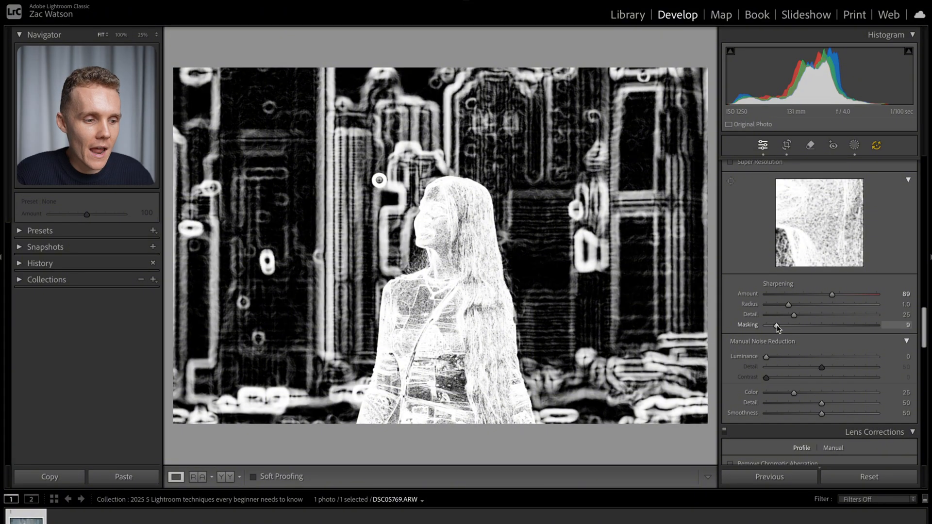
left_click_drag(776, 325, 780, 326)
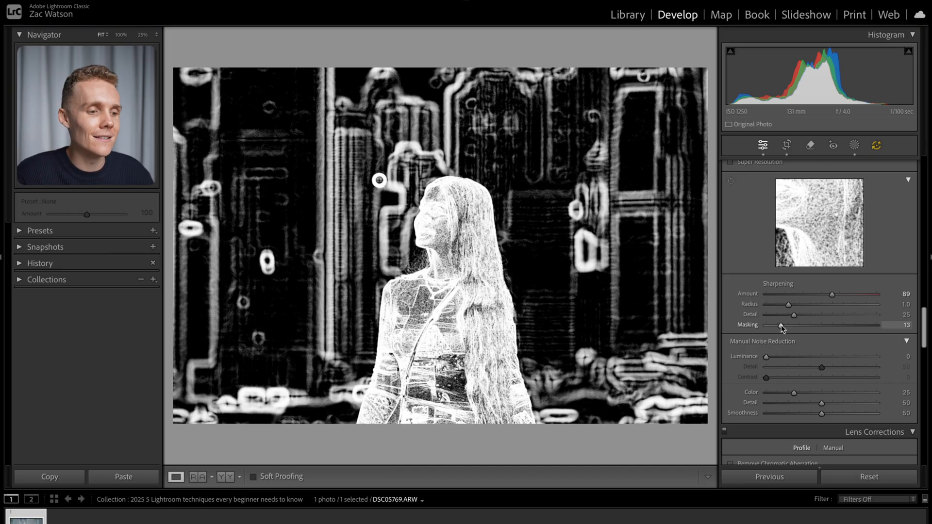
left_click_drag(781, 326, 796, 327)
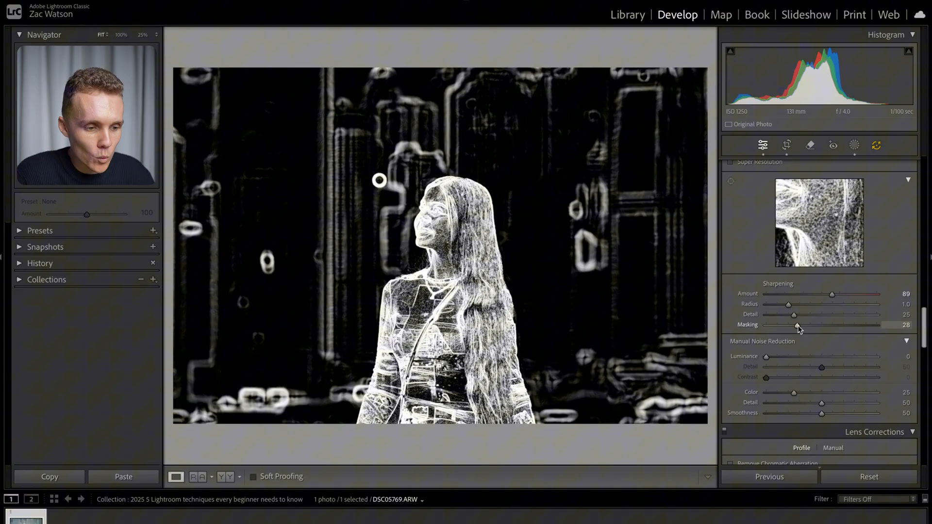
left_click_drag(798, 325, 837, 325)
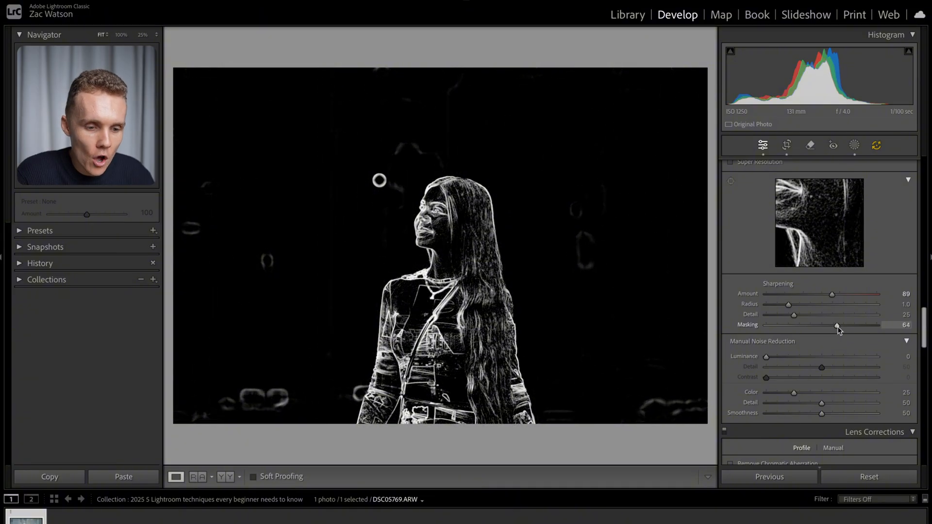
left_click_drag(838, 325, 855, 325)
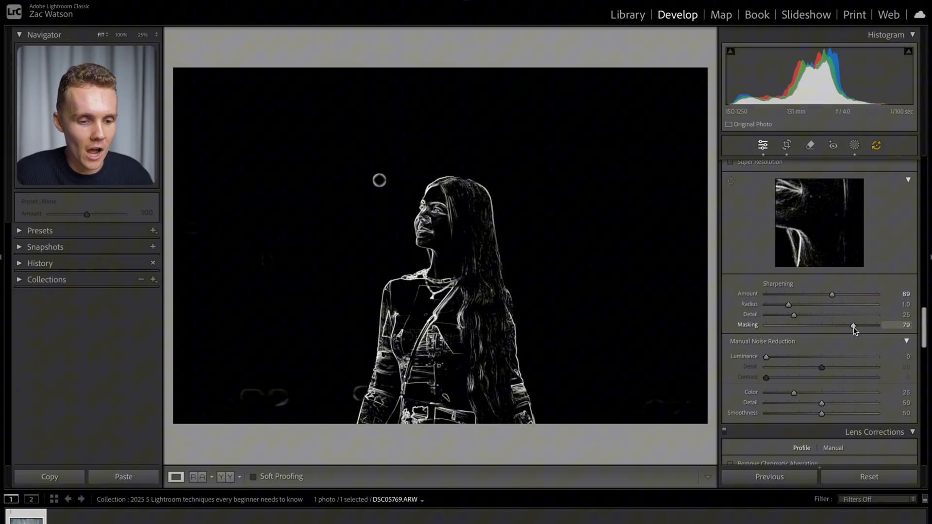
left_click_drag(853, 325, 837, 326)
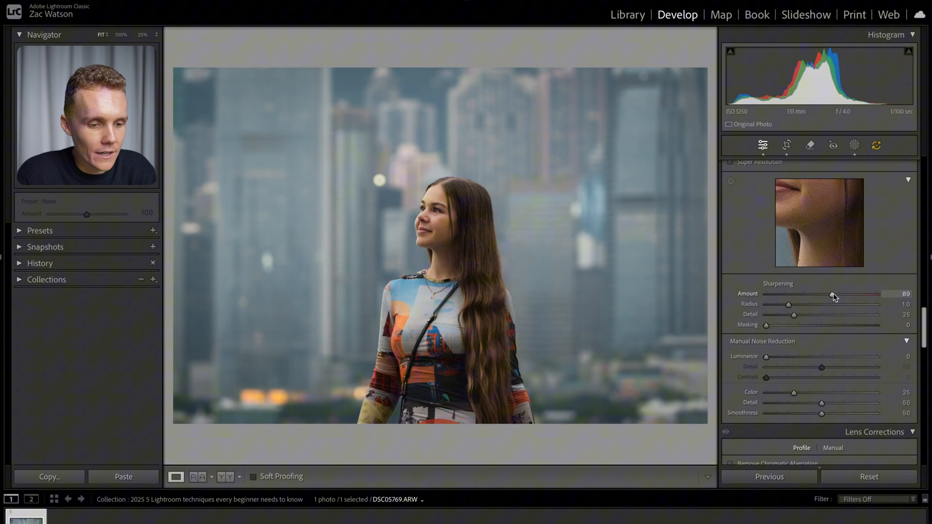
Step: Compare Sharpening Amount at 0 and 150 while zoomed in, then set it to a gentle 6
left_click_drag(833, 293, 783, 294)
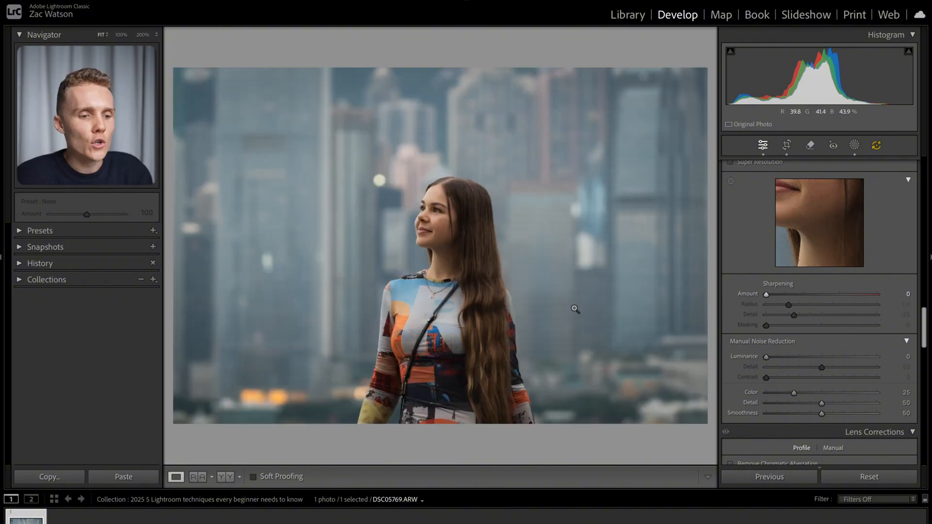
left_click(575, 310)
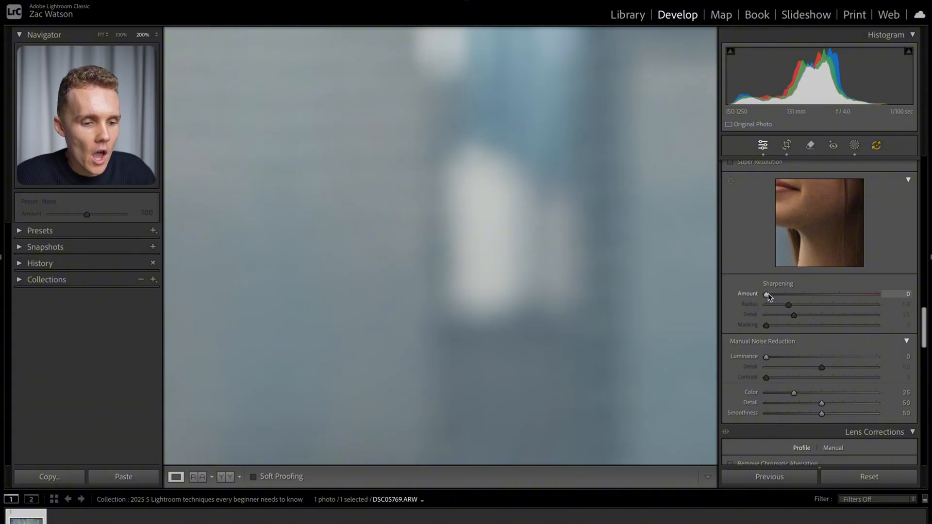
left_click_drag(769, 293, 877, 293)
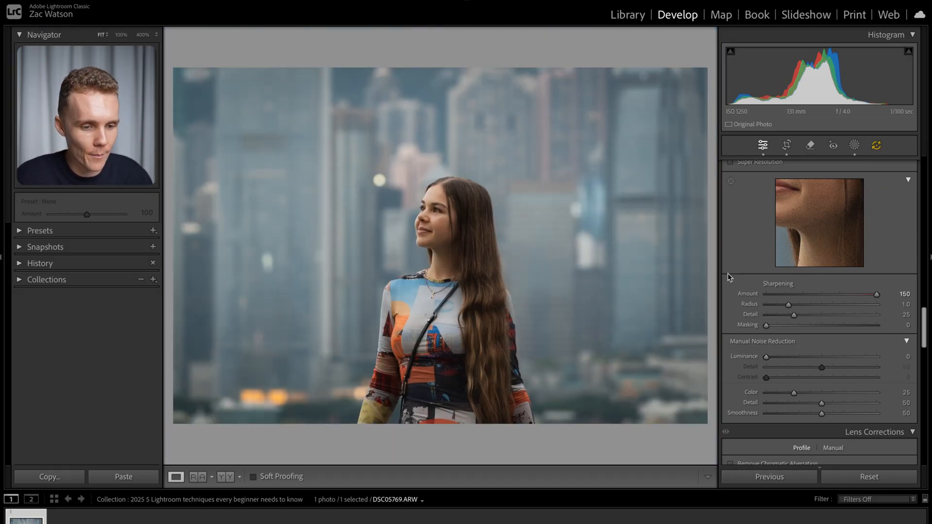
left_click_drag(875, 293, 766, 293)
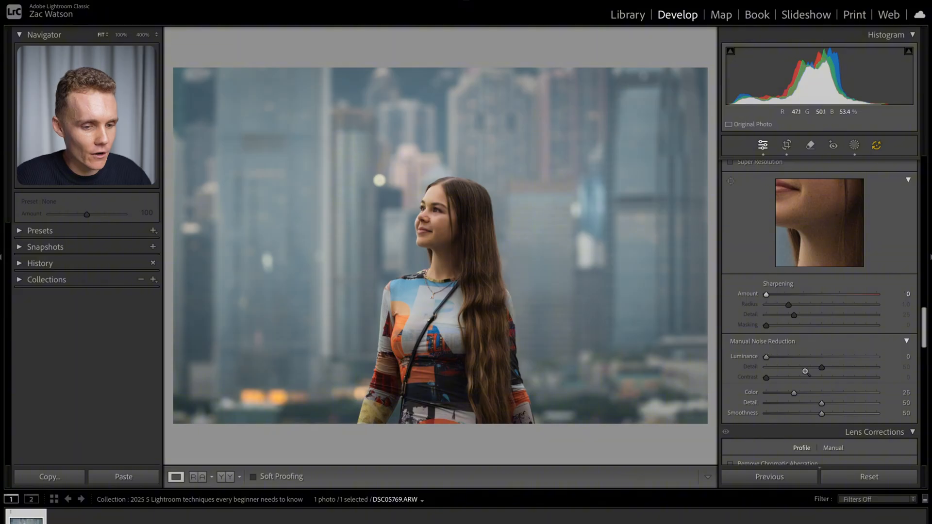
left_click_drag(767, 294, 773, 293)
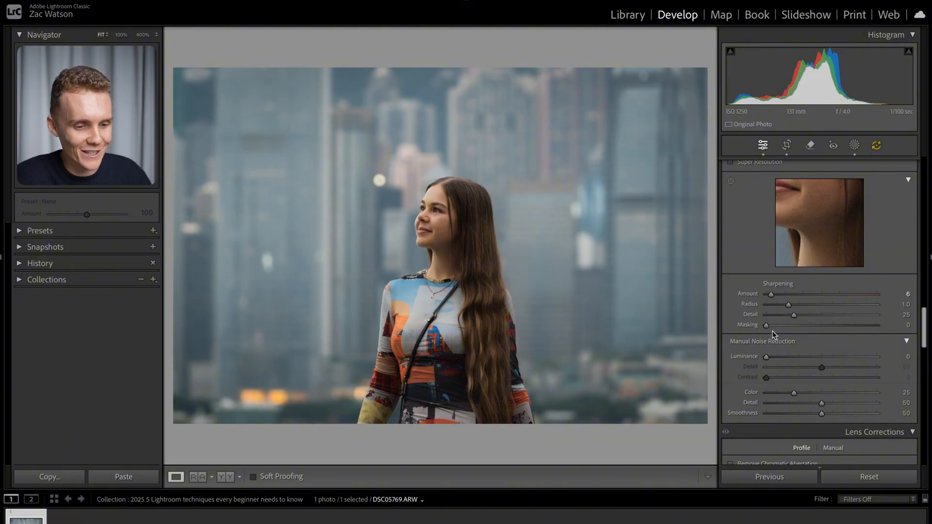
Step: Set Sharpening Masking to about 85 so only the woman's outline and hair edges are sharpened
left_click_drag(766, 326, 806, 325)
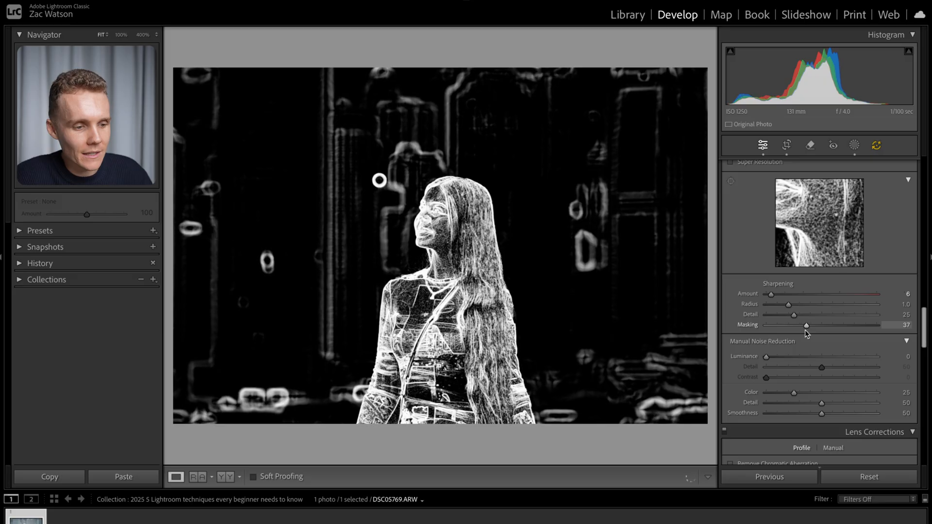
left_click_drag(807, 324, 857, 325)
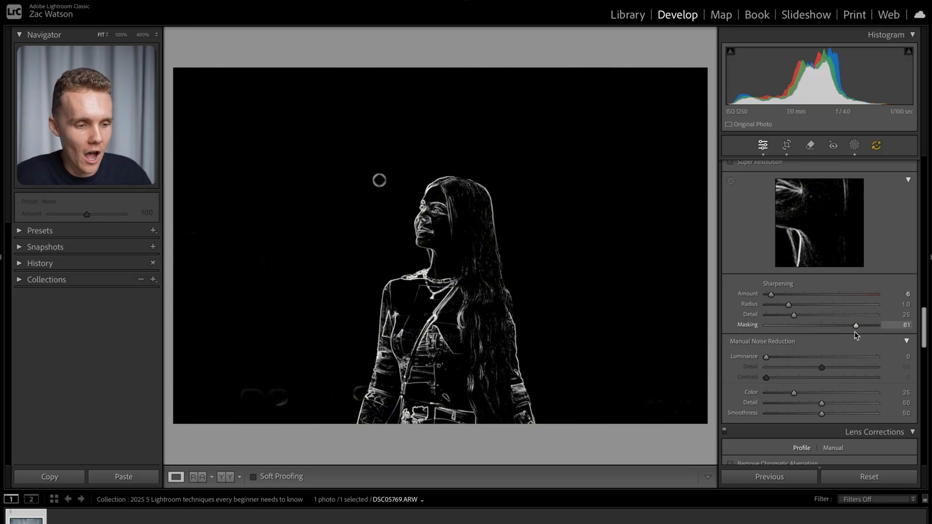
left_click_drag(857, 325, 857, 325)
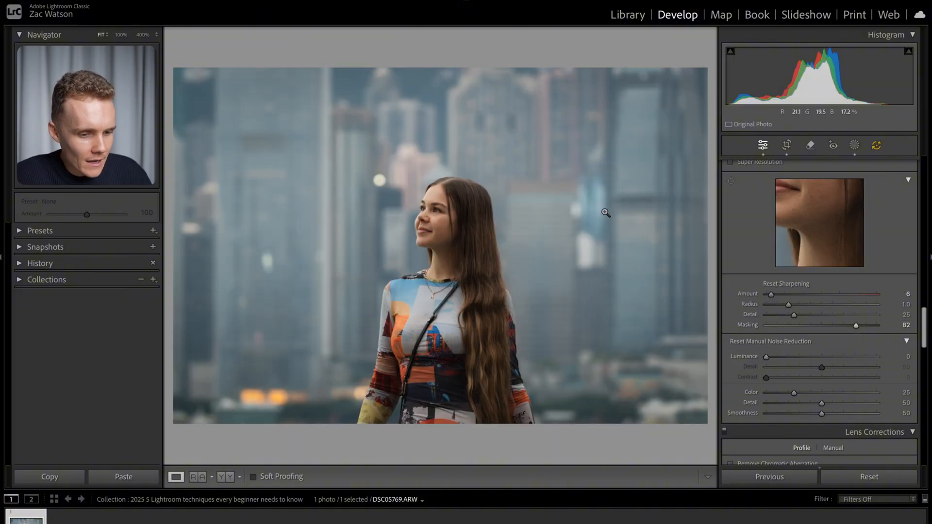
left_click_drag(856, 325, 846, 325)
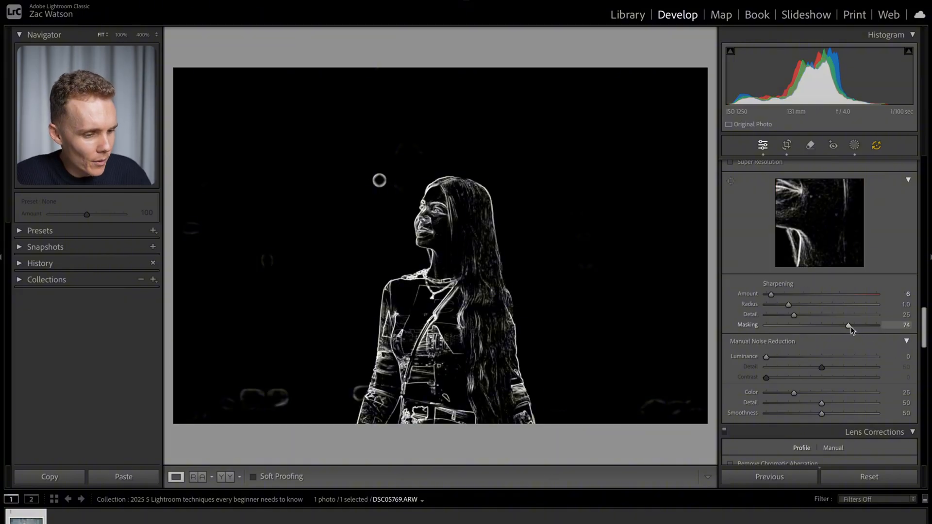
left_click_drag(849, 326, 854, 326)
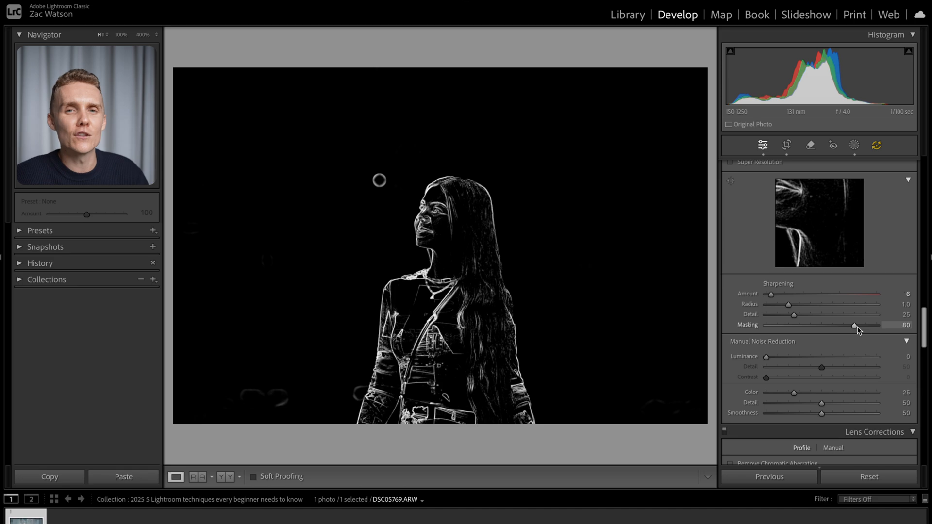
left_click_drag(853, 325, 859, 326)
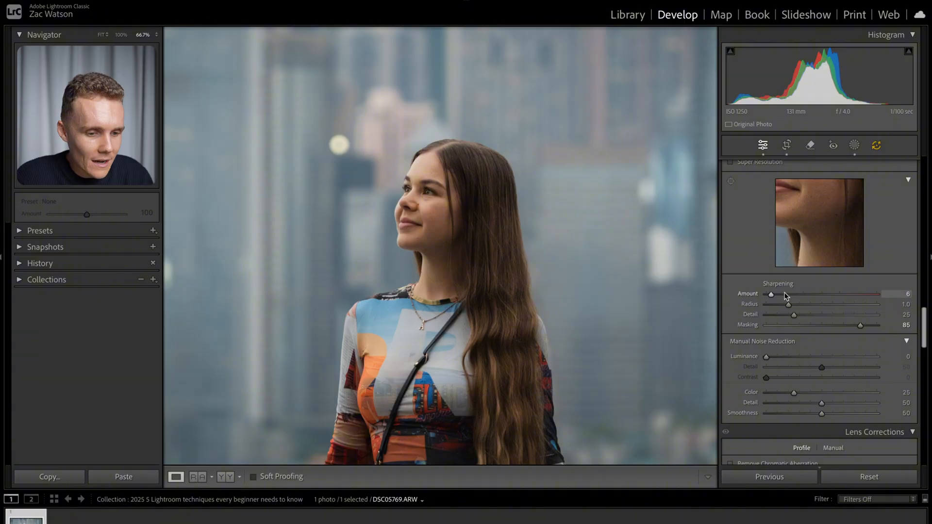
Step: Raise Sharpening Amount to 70, then settle it at 65 with masking kept at 85
left_click_drag(772, 293, 803, 294)
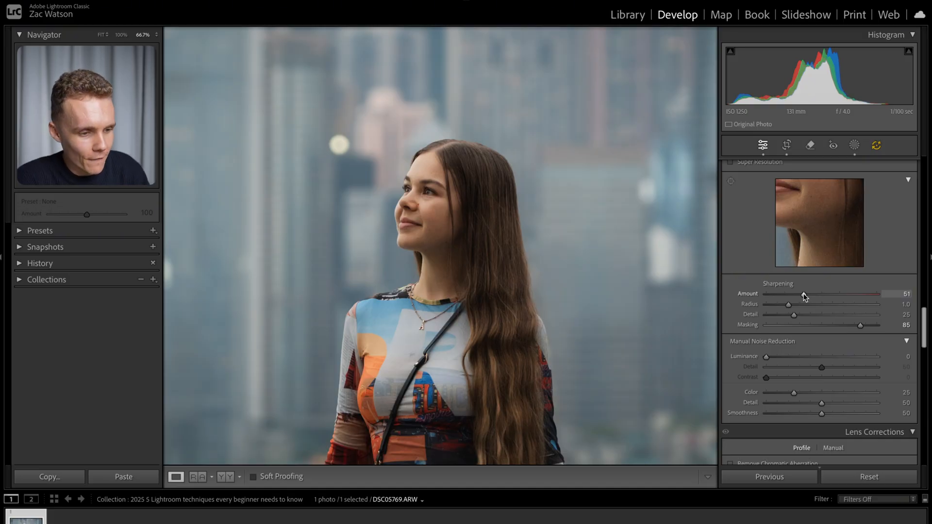
left_click_drag(803, 293, 823, 293)
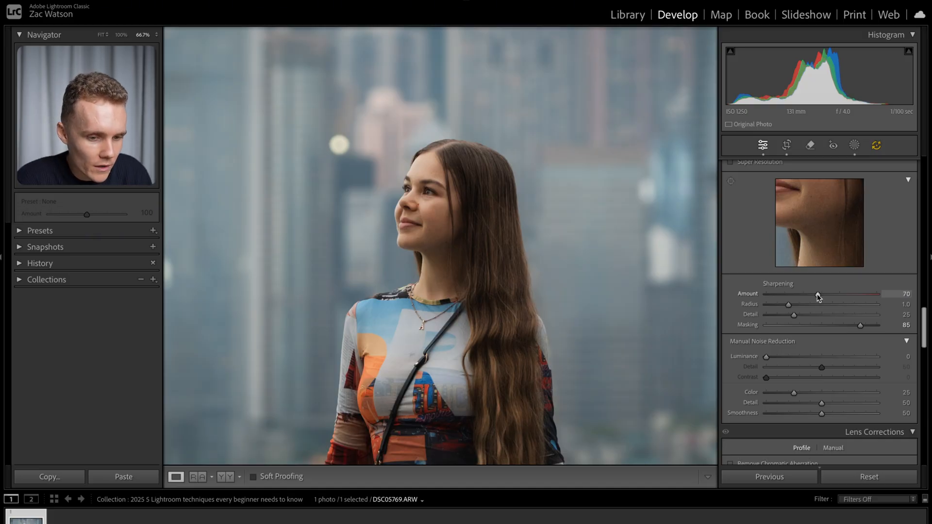
left_click_drag(819, 293, 813, 293)
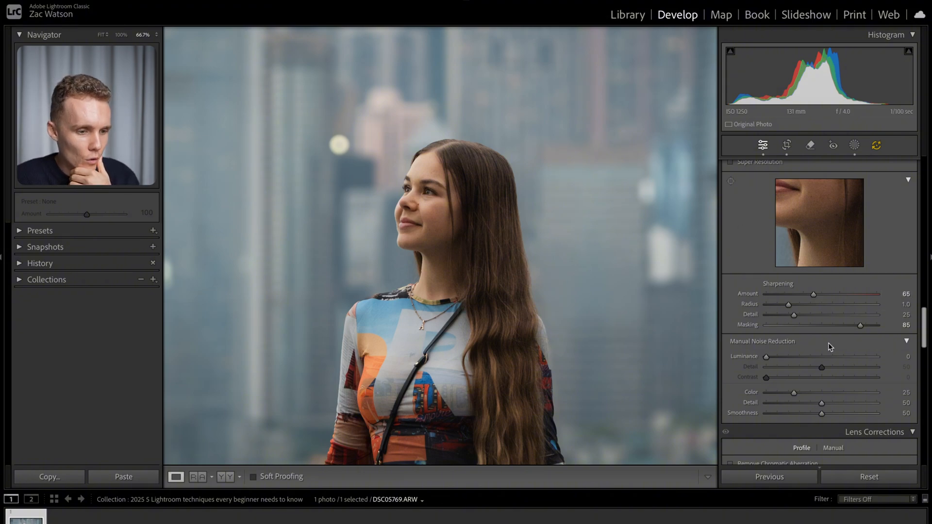
left_click(493, 325)
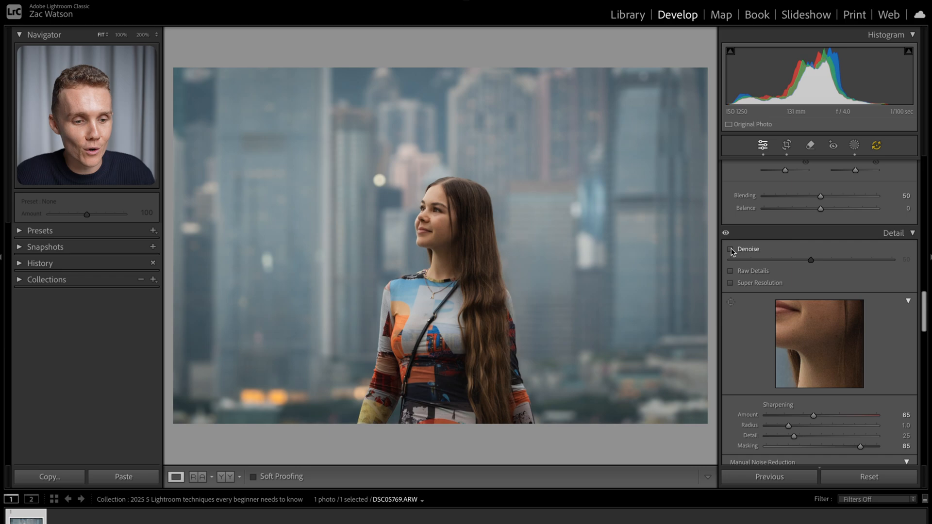
Step: Enable Denoise in the Detail panel for the portrait
left_click(730, 249)
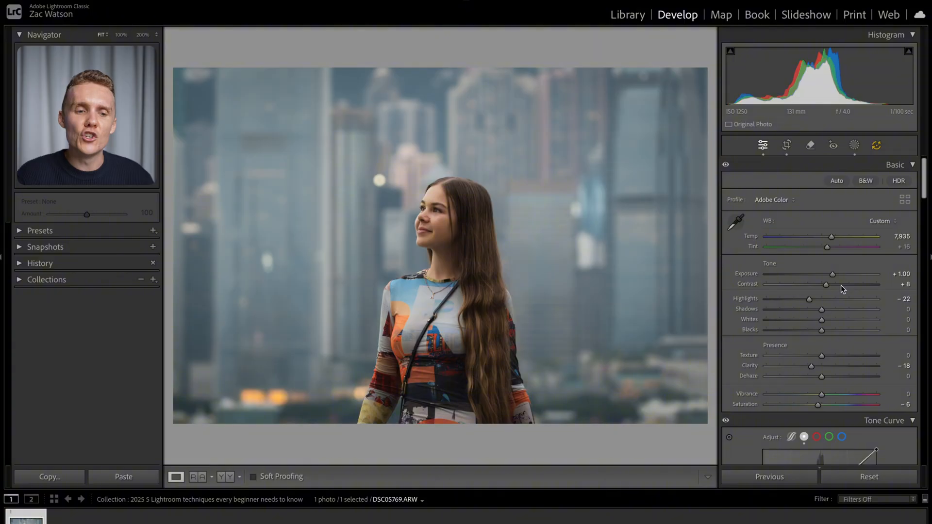
left_click(854, 145)
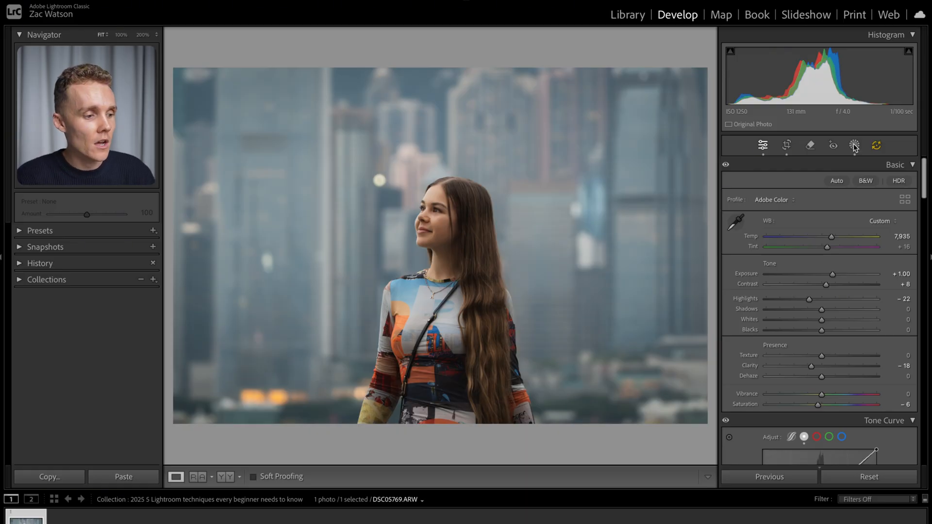
left_click(40, 232)
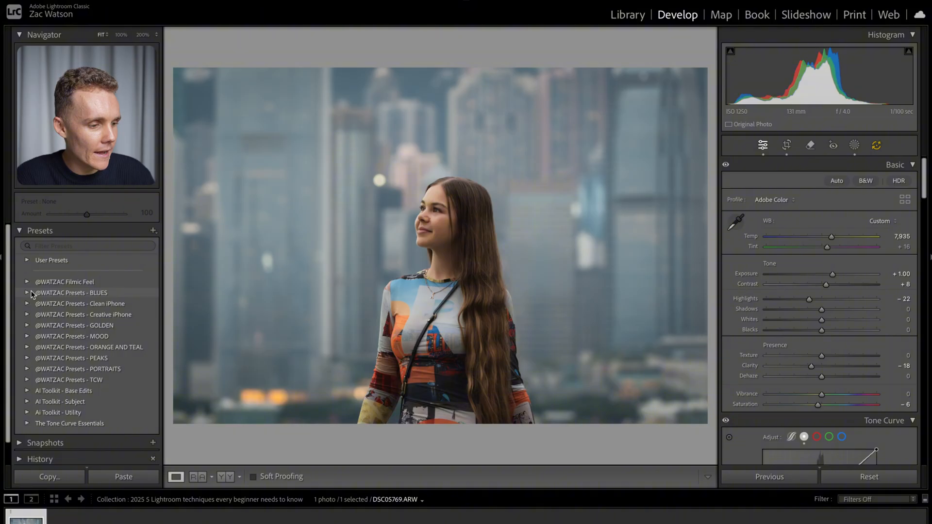
left_click(27, 293)
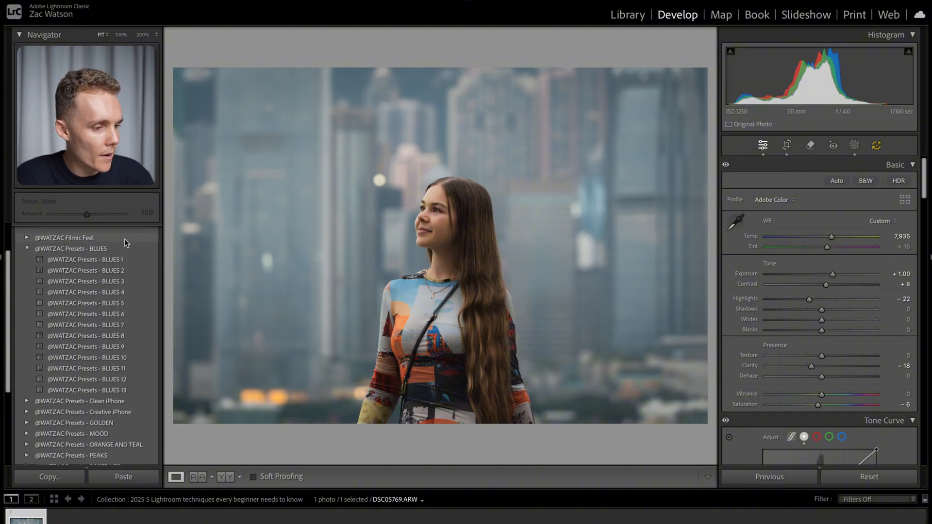
scroll("down", 3)
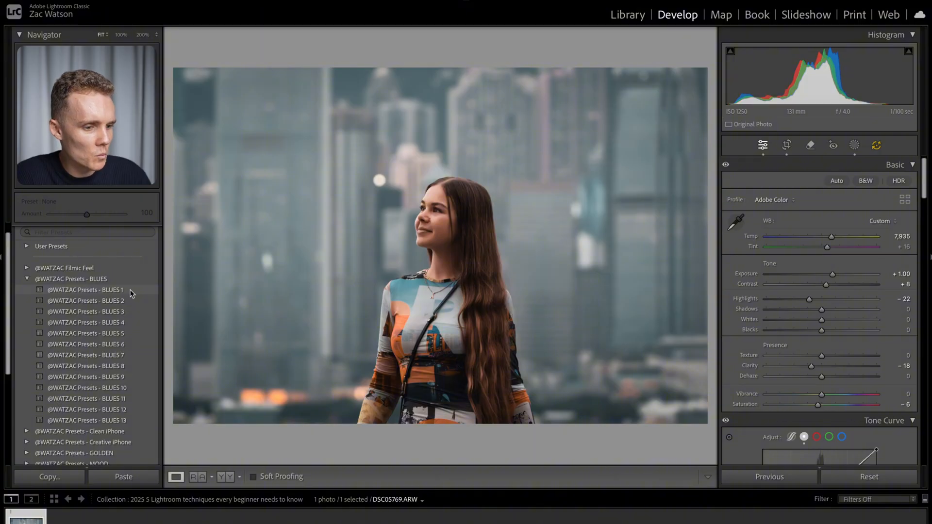
Step: Apply the BLUES 1 preset and settle its Amount at about 25
left_click(85, 290)
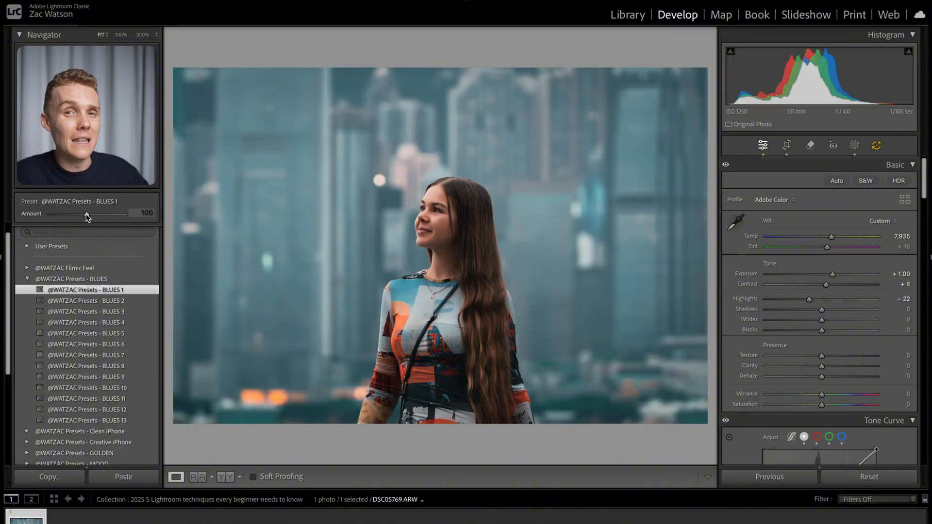
left_click_drag(88, 214, 59, 214)
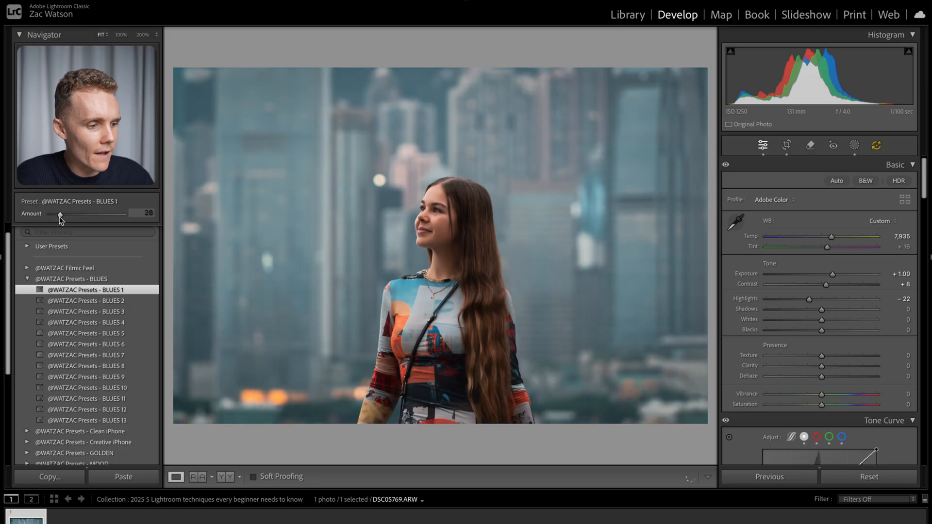
left_click_drag(59, 214, 64, 214)
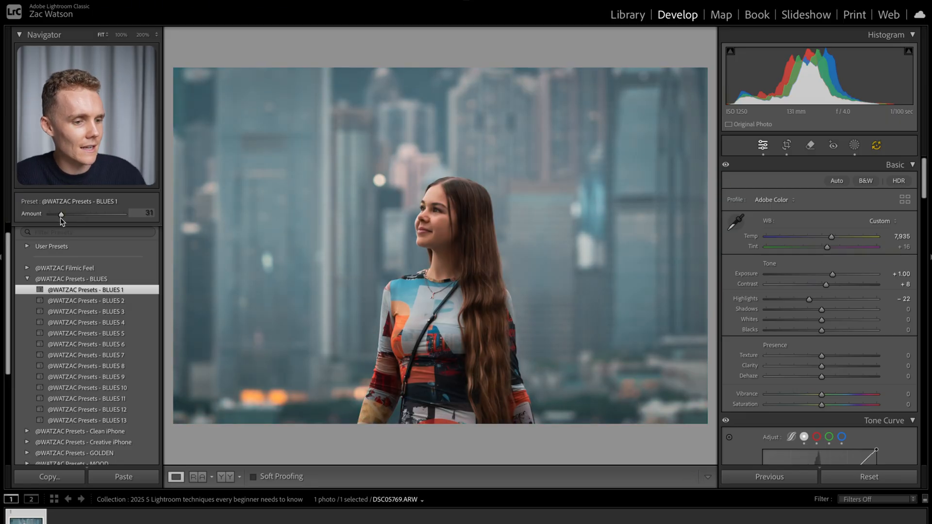
left_click_drag(62, 214, 57, 213)
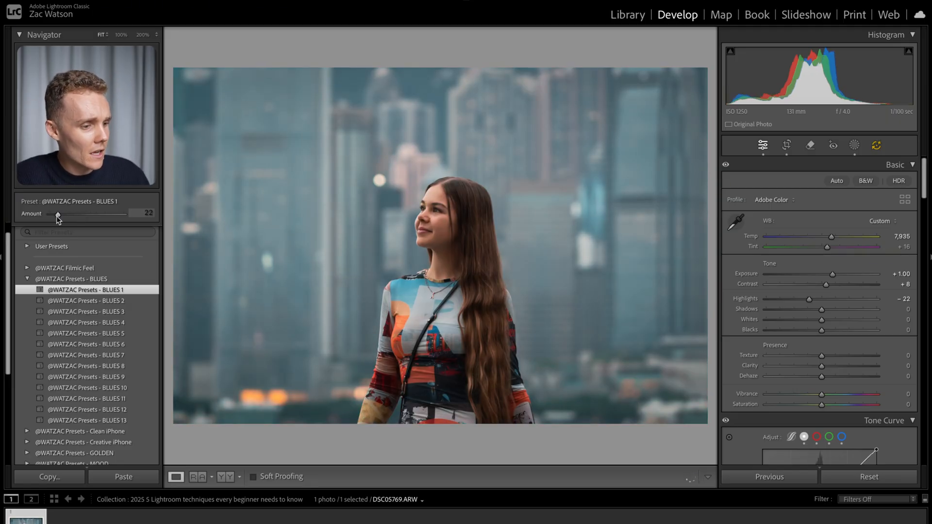
left_click_drag(58, 214, 60, 215)
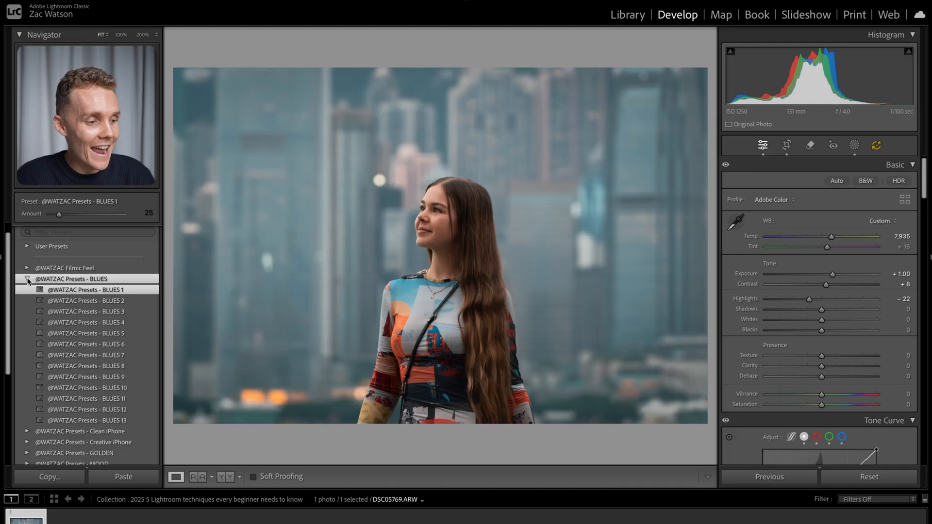
Step: Apply the AI Toolkit Utility - Background Darken preset at full amount 100
left_click(28, 279)
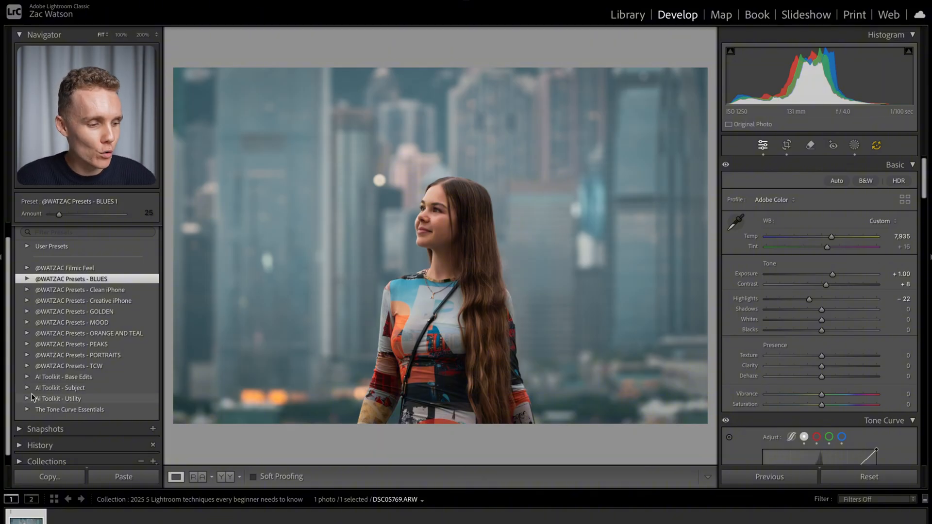
left_click(28, 360)
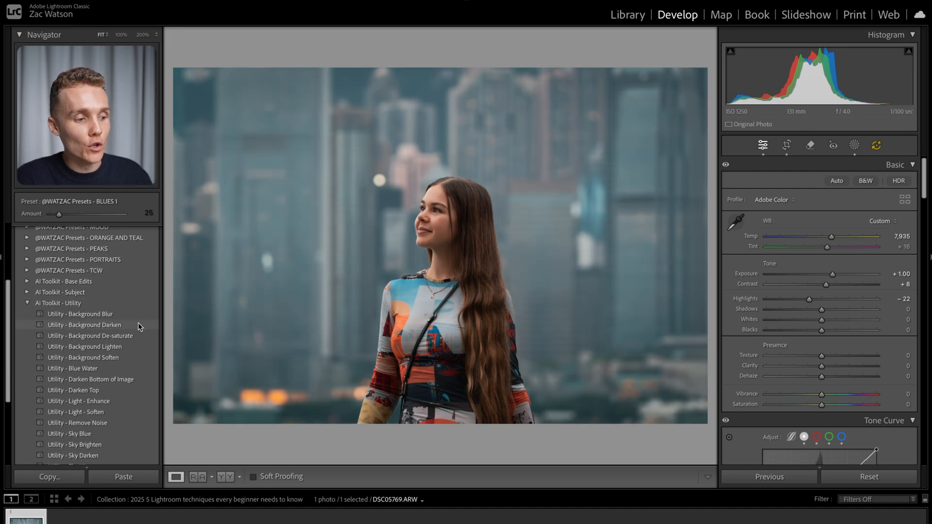
left_click(84, 324)
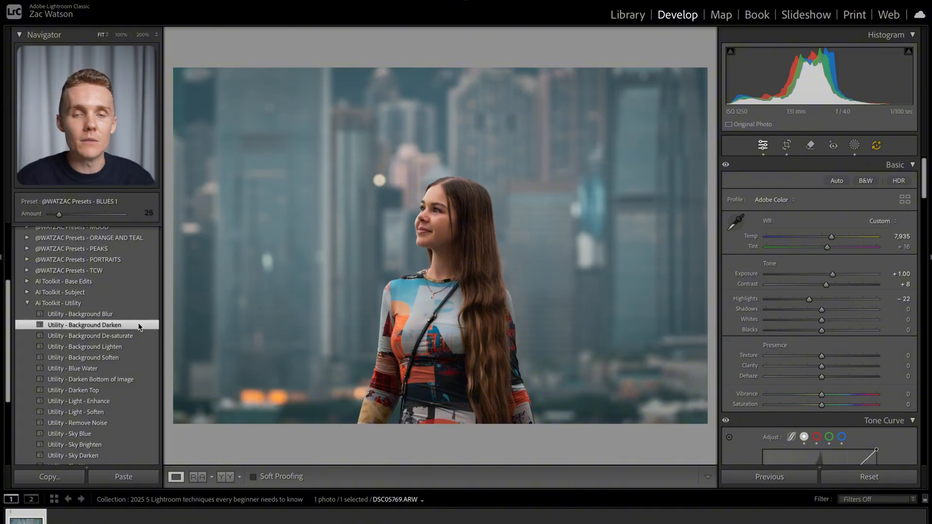
left_click(85, 324)
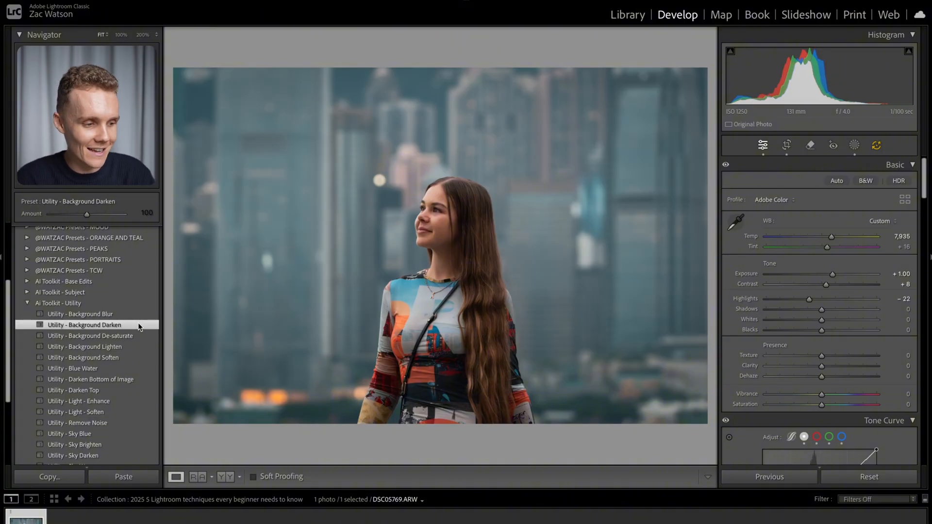